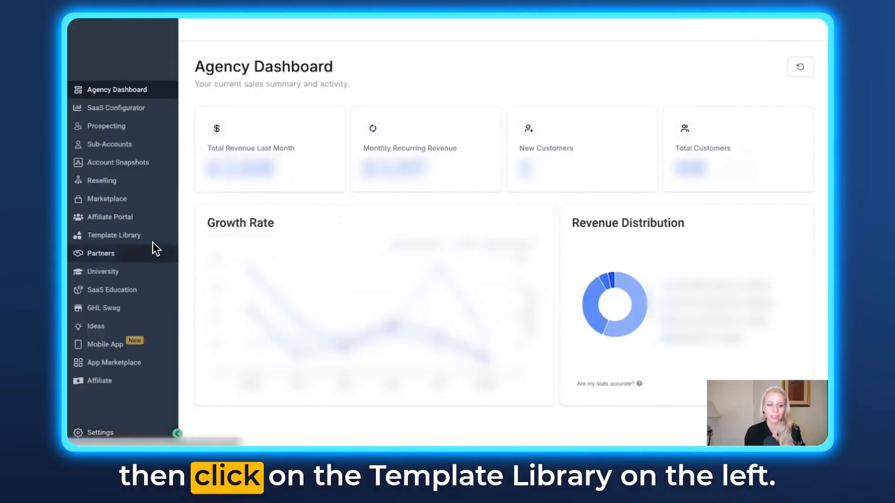
- Go to the Template Library from the agency sidebar, landing on the funnel templates admin view
{"action": "left_click", "coordinate": [112, 235]}
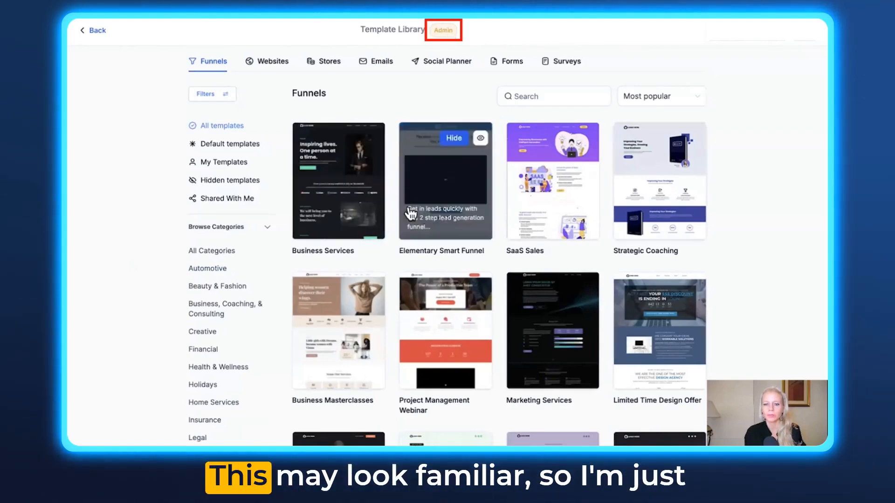
{"action": "mouse_move", "coordinate": [341, 44]}
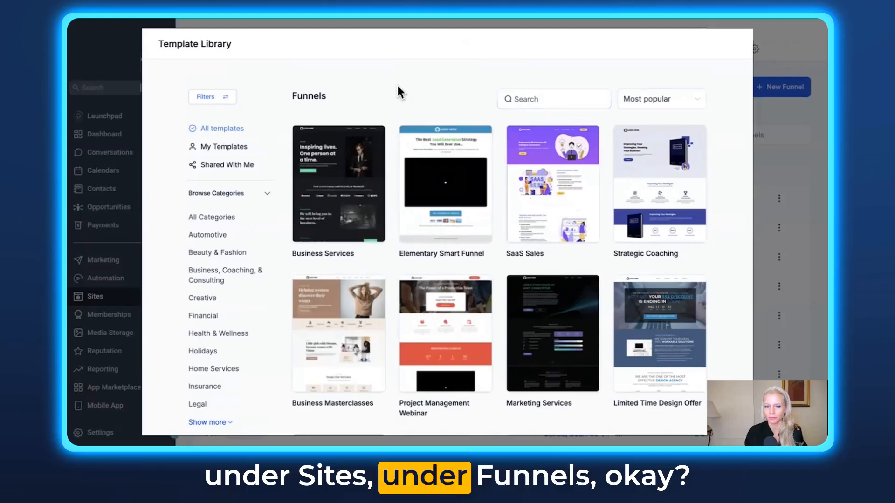
{"action": "mouse_move", "coordinate": [552, 205]}
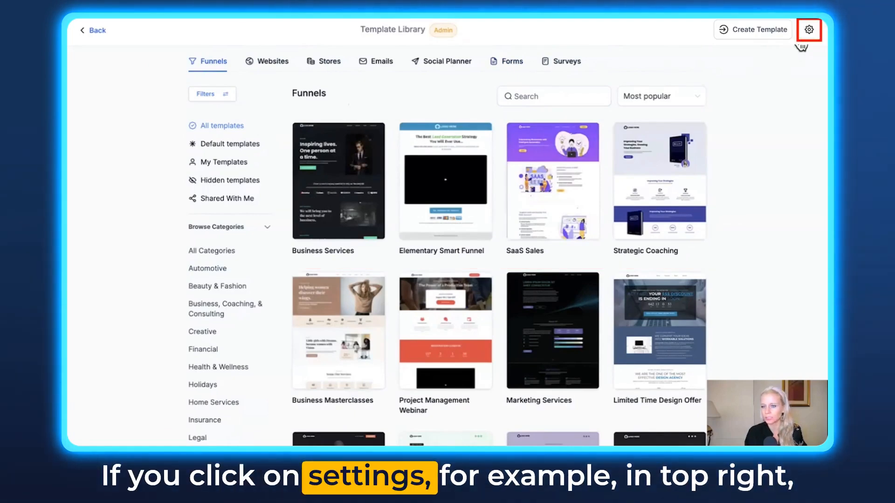
- Reach the settings gear page and move down to the Categories table
{"action": "left_click", "coordinate": [808, 30]}
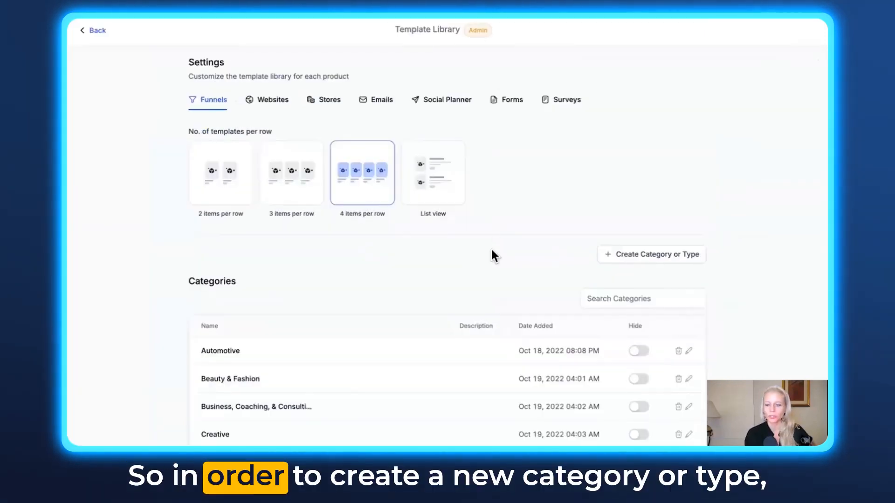
{"action": "scroll", "scroll_direction": "down", "scroll_amount": 3}
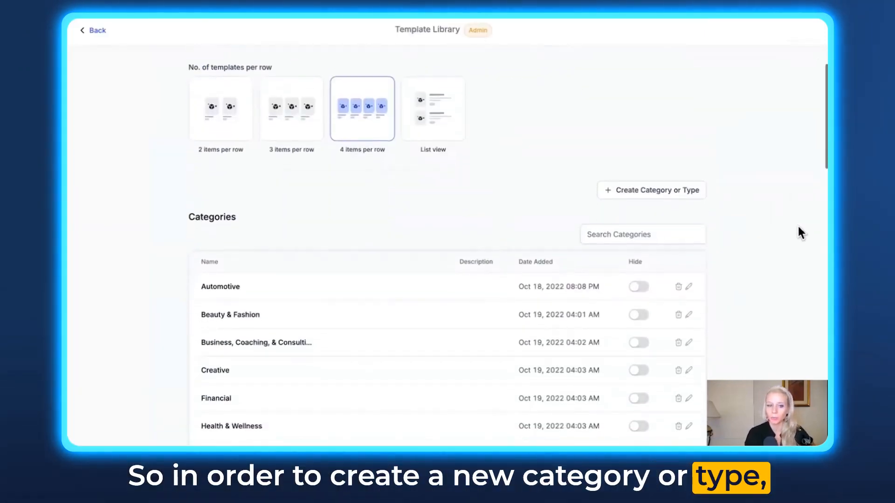
{"action": "scroll", "scroll_direction": "down", "scroll_amount": 3}
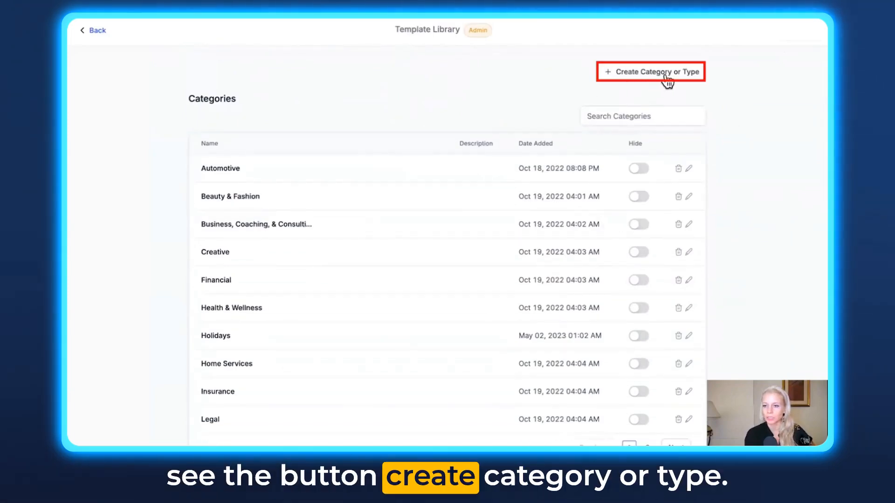
- Create the category 'New Category for Demo' with description 'Demo Description'
{"action": "left_click", "coordinate": [649, 72]}
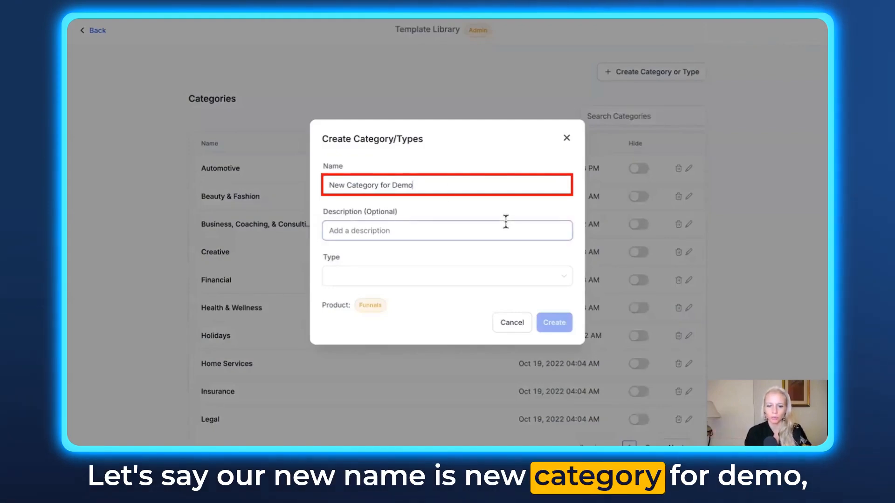
{"action": "type", "text": "Demo Description"}
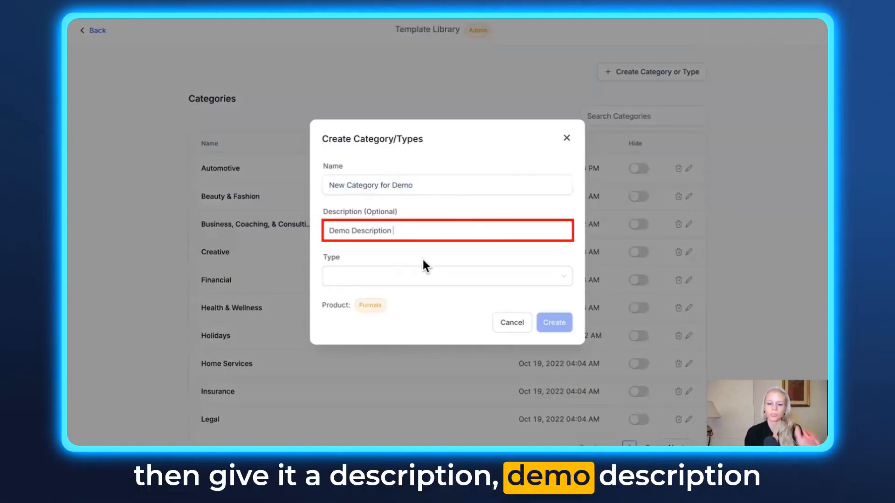
{"action": "left_click", "coordinate": [447, 275]}
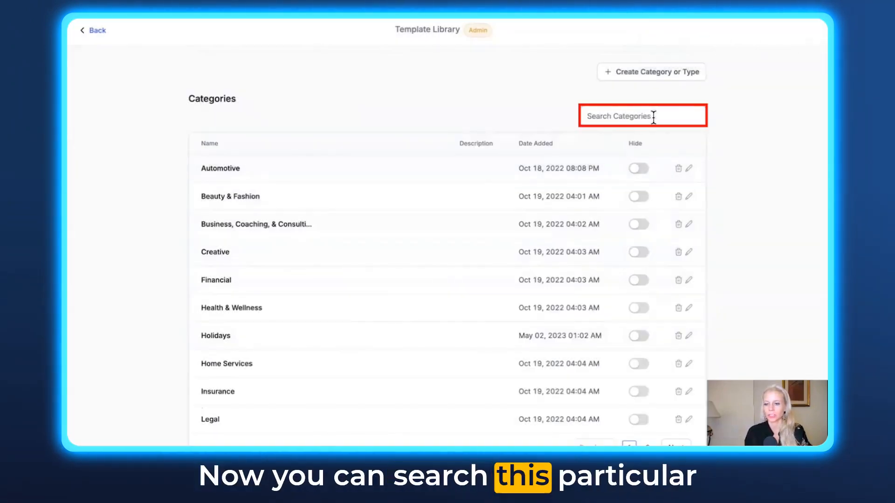
- Filter the categories table by 'demo' to show New Category For Demo
{"action": "type", "text": "de"}
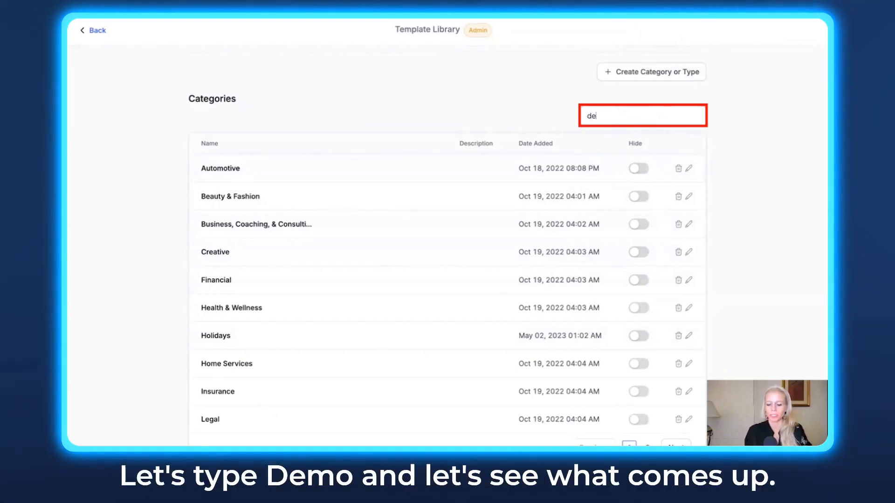
{"action": "type", "text": "mo"}
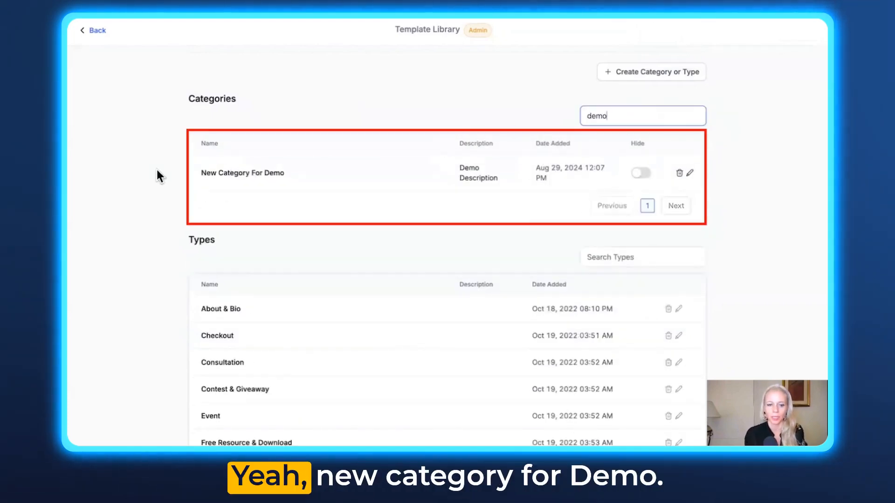
{"action": "mouse_move", "coordinate": [496, 199]}
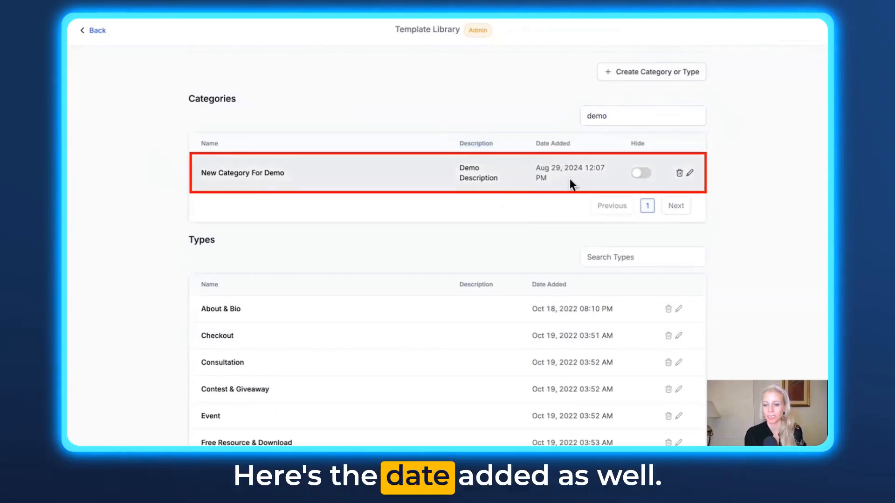
{"action": "mouse_move", "coordinate": [640, 180]}
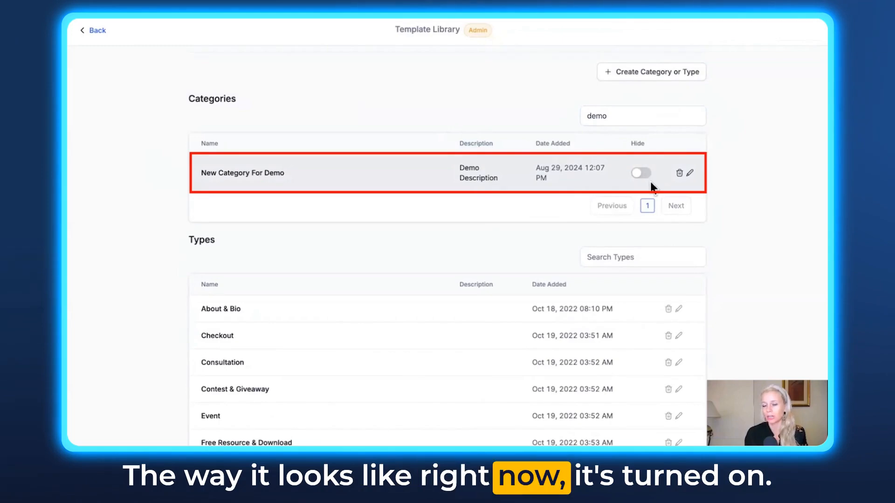
- Switch New Category For Demo to hidden, then cancel the Confirm Delete prompt so it stays listed
{"action": "left_click", "coordinate": [640, 174]}
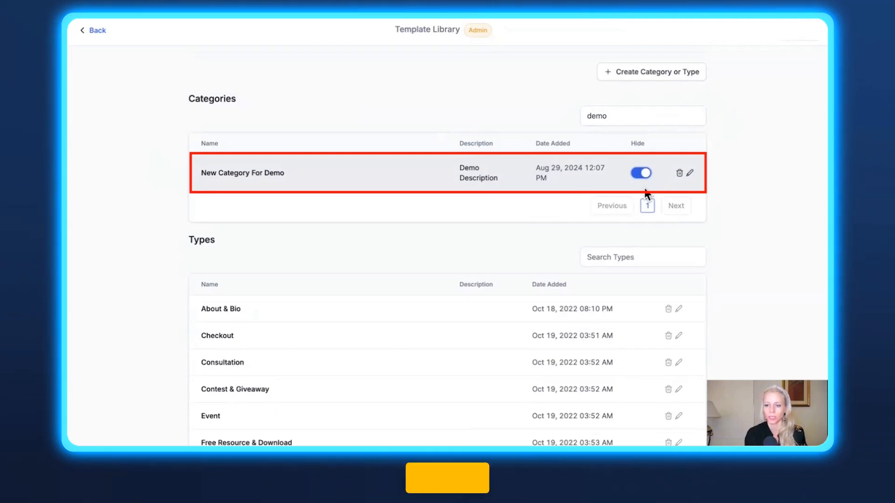
{"action": "left_click", "coordinate": [680, 173]}
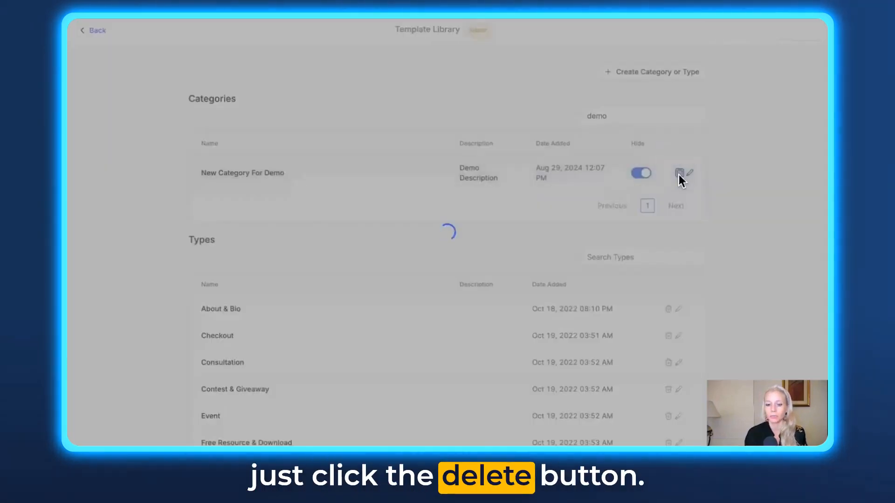
{"action": "left_click", "coordinate": [669, 174]}
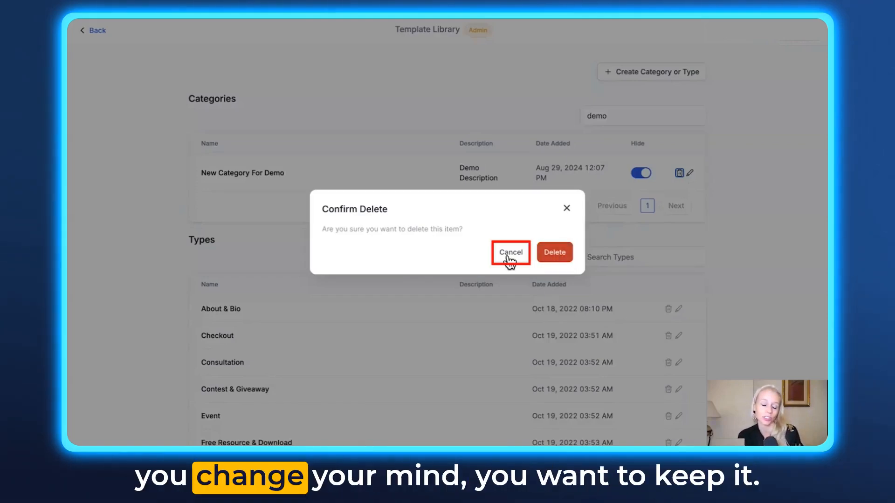
{"action": "left_click", "coordinate": [509, 253]}
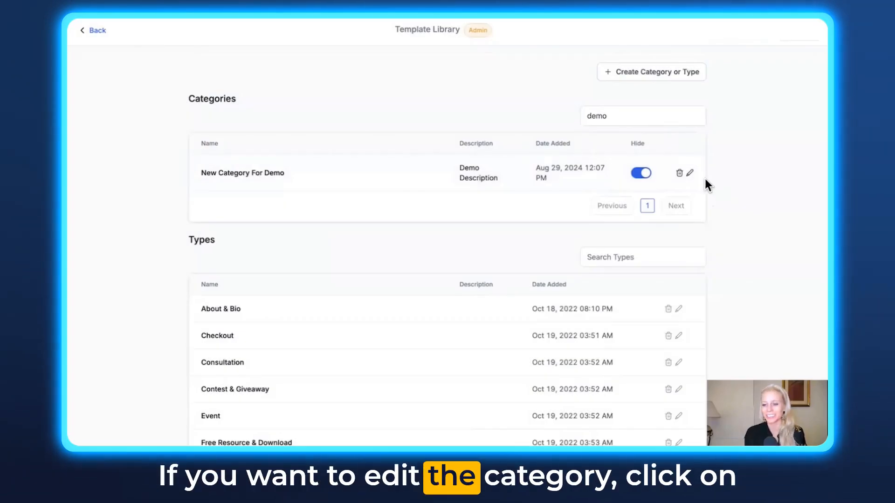
- Update the category to 'New Category For Demo - New' with description 'Demo Description - NEW'
{"action": "left_click", "coordinate": [689, 174]}
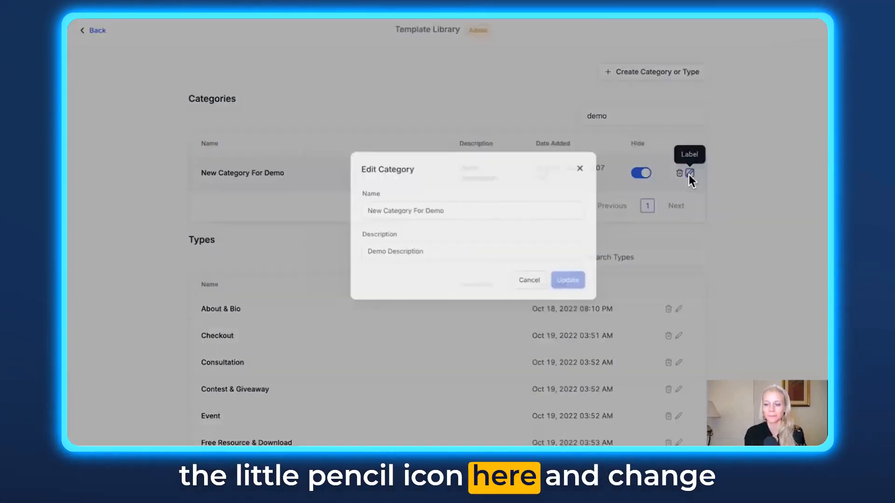
{"action": "type", "text": "-"}
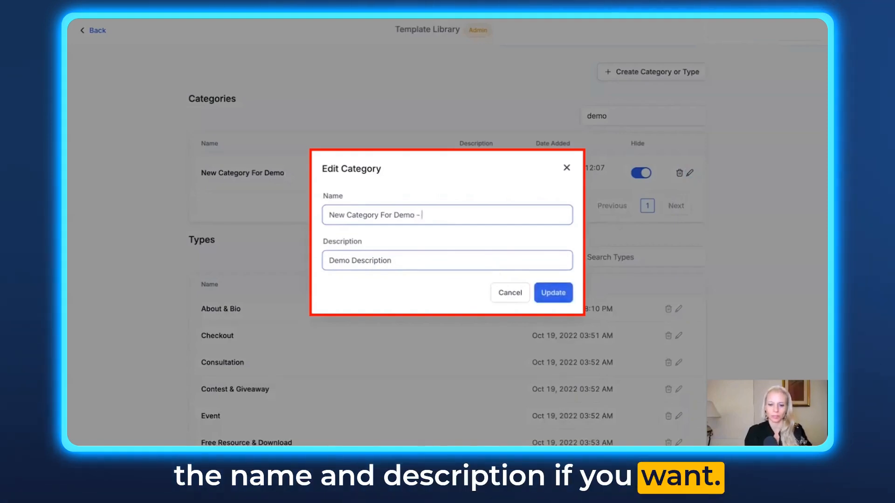
{"action": "type", "text": "- NEW"}
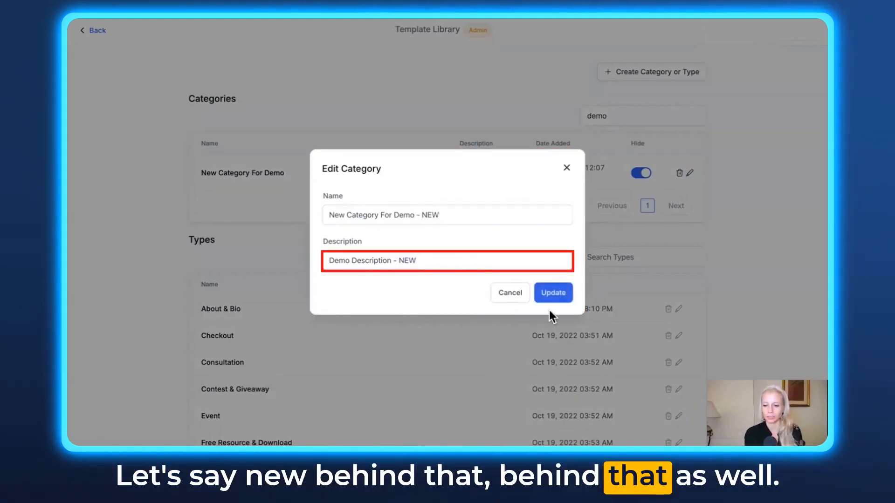
{"action": "left_click", "coordinate": [552, 292]}
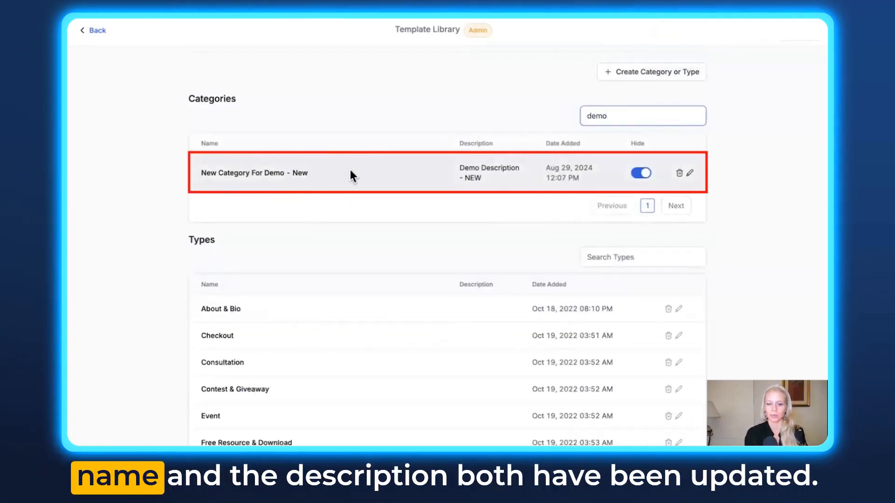
{"action": "mouse_move", "coordinate": [537, 191]}
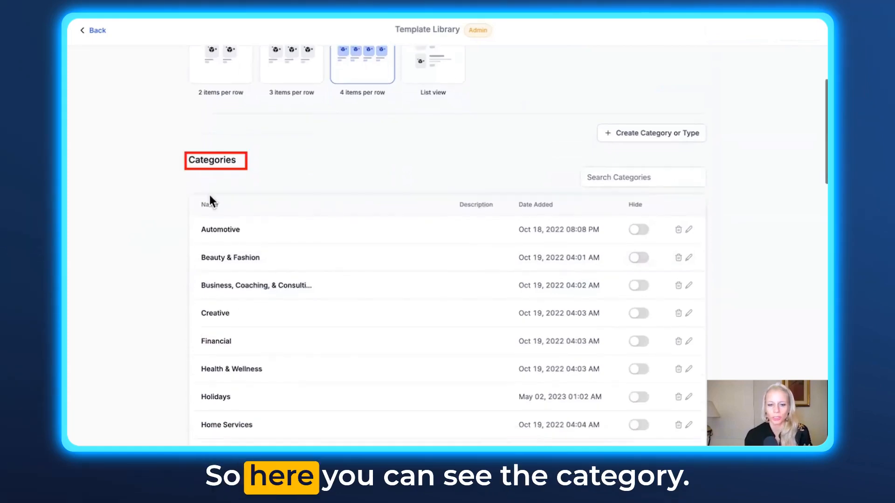
{"action": "scroll", "scroll_direction": "down", "scroll_amount": 3}
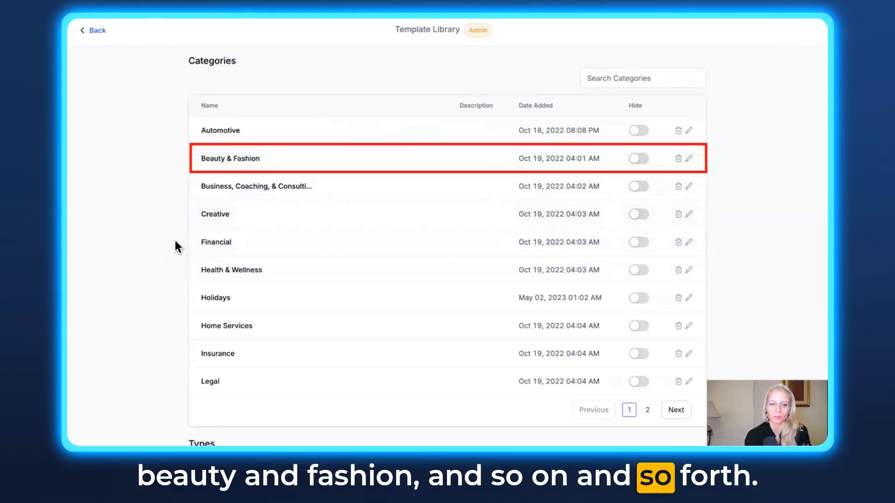
{"action": "scroll", "scroll_direction": "down", "scroll_amount": 3}
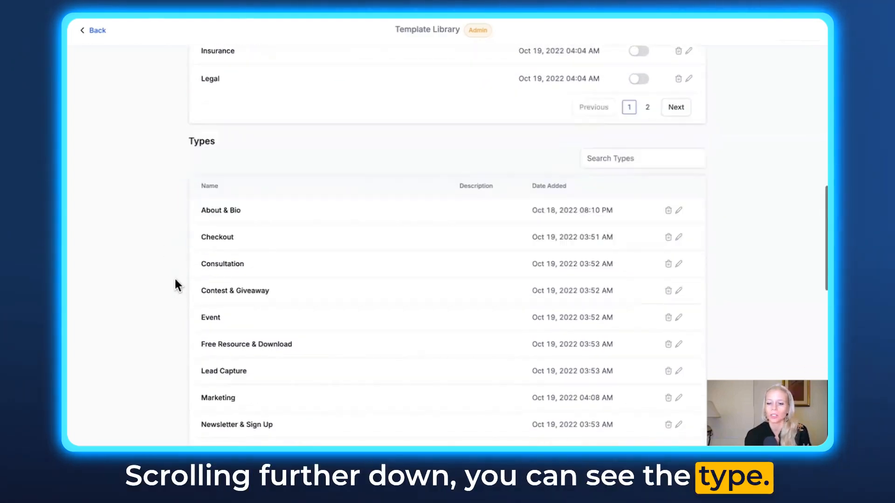
{"action": "left_click", "coordinate": [220, 210]}
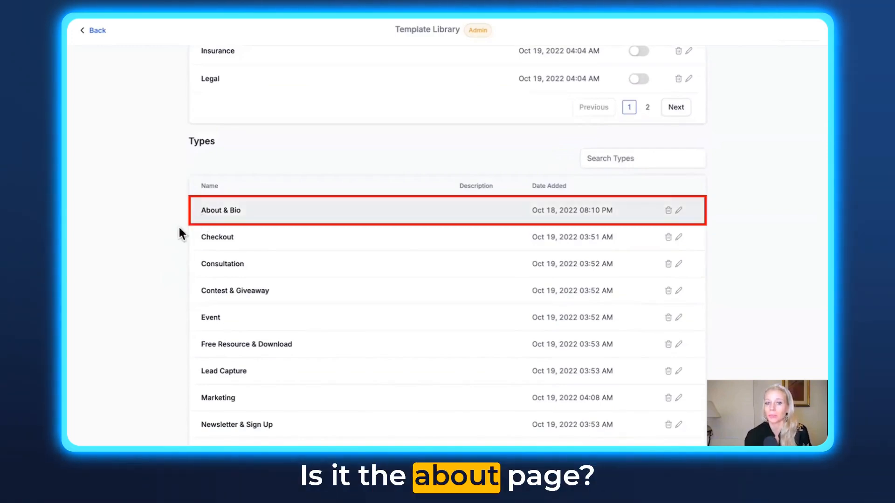
{"action": "scroll", "scroll_direction": "down", "scroll_amount": 3}
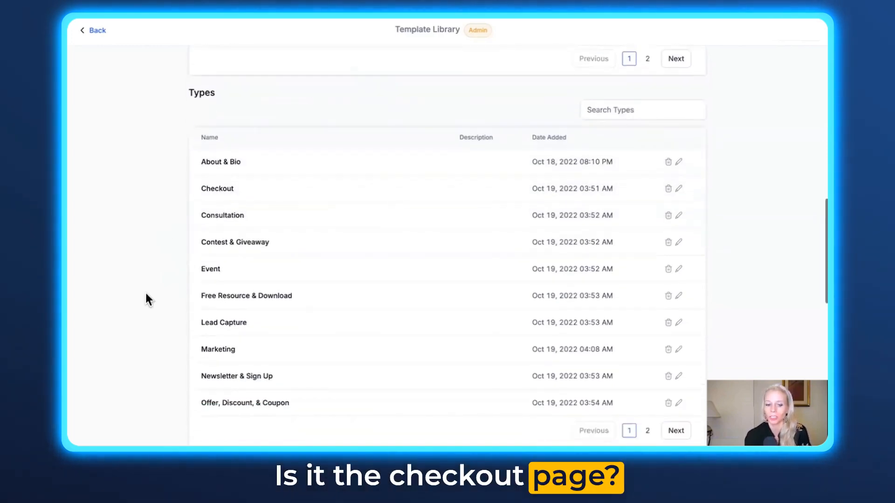
{"action": "scroll", "scroll_direction": "down", "scroll_amount": 3}
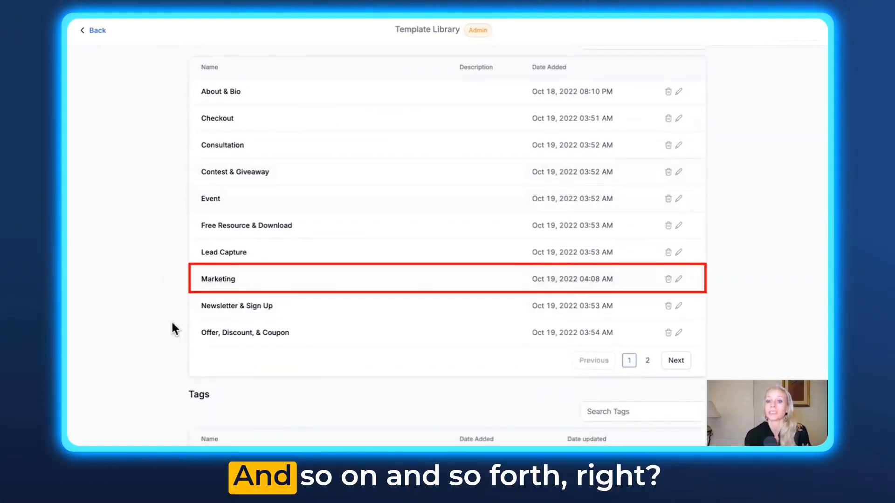
{"action": "scroll", "scroll_direction": "up", "scroll_amount": 3}
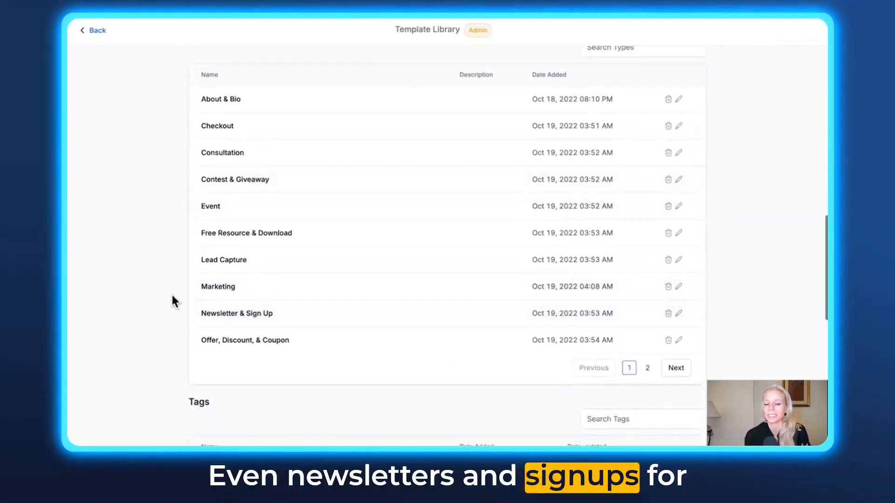
{"action": "scroll", "scroll_direction": "down", "scroll_amount": 3}
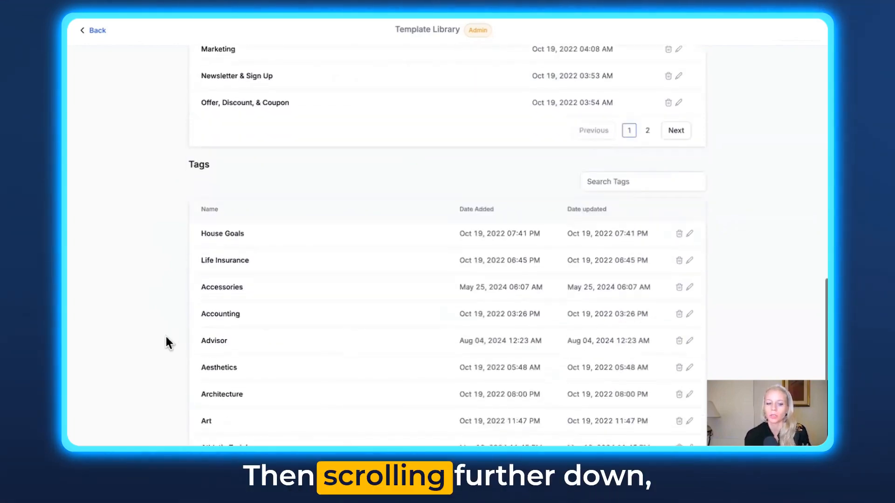
{"action": "scroll", "scroll_direction": "down", "scroll_amount": 3}
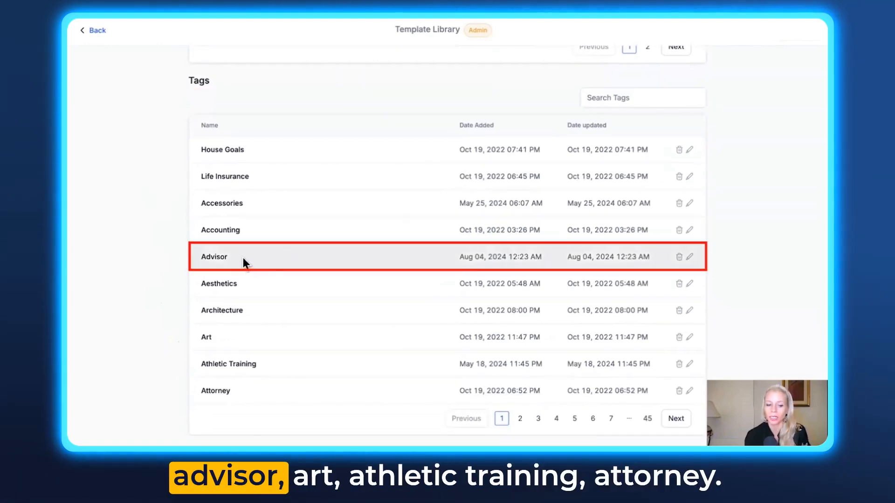
{"action": "scroll", "scroll_direction": "down", "scroll_amount": 3}
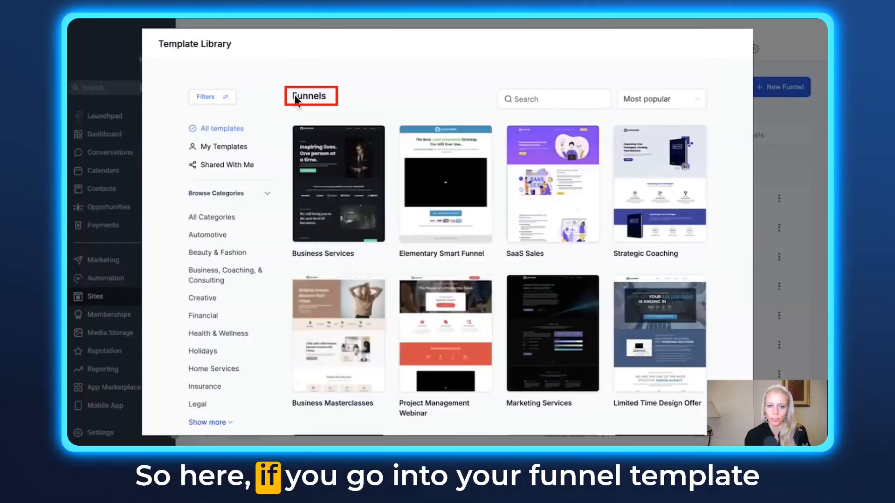
{"action": "mouse_move", "coordinate": [278, 166]}
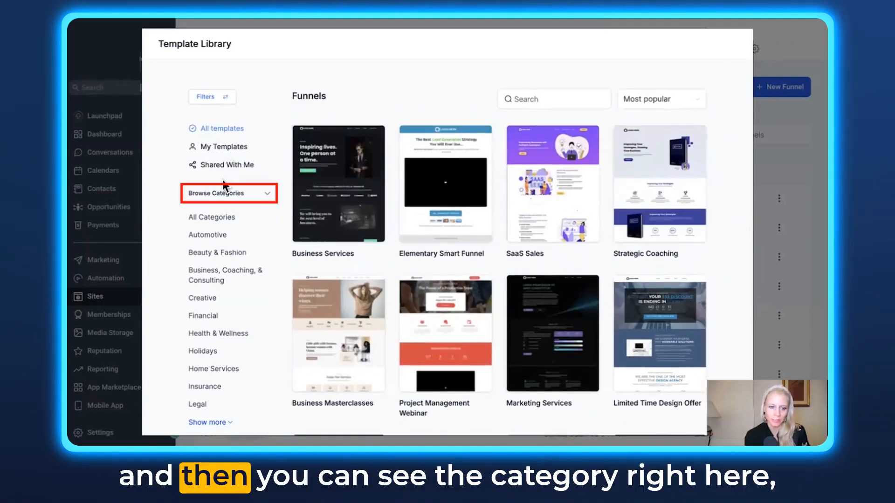
{"action": "scroll", "scroll_direction": "down", "scroll_amount": 3}
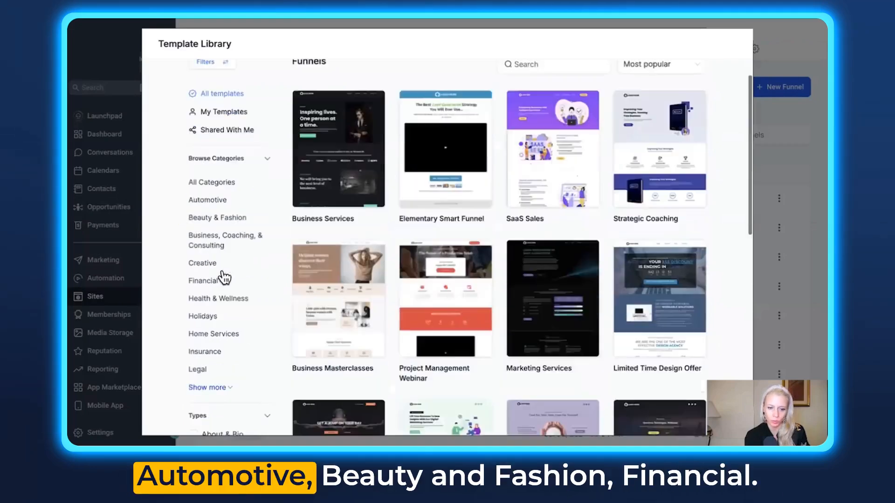
{"action": "scroll", "scroll_direction": "down", "scroll_amount": 3}
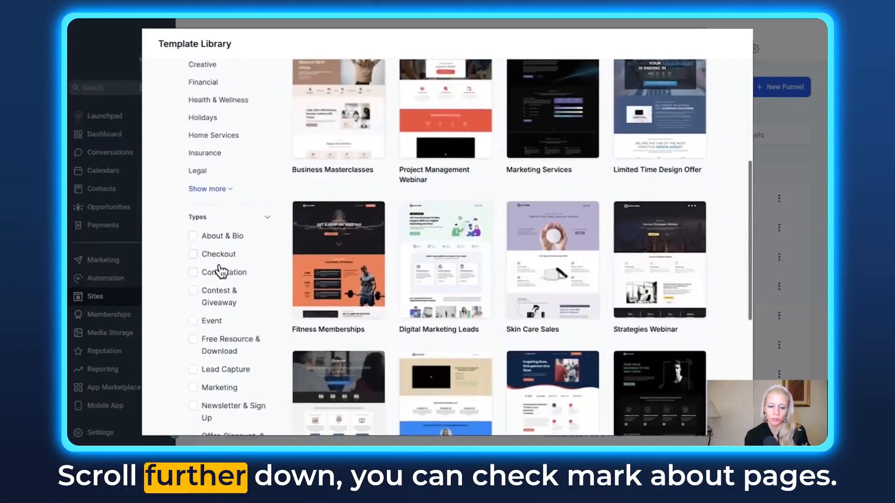
{"action": "left_click", "coordinate": [194, 236]}
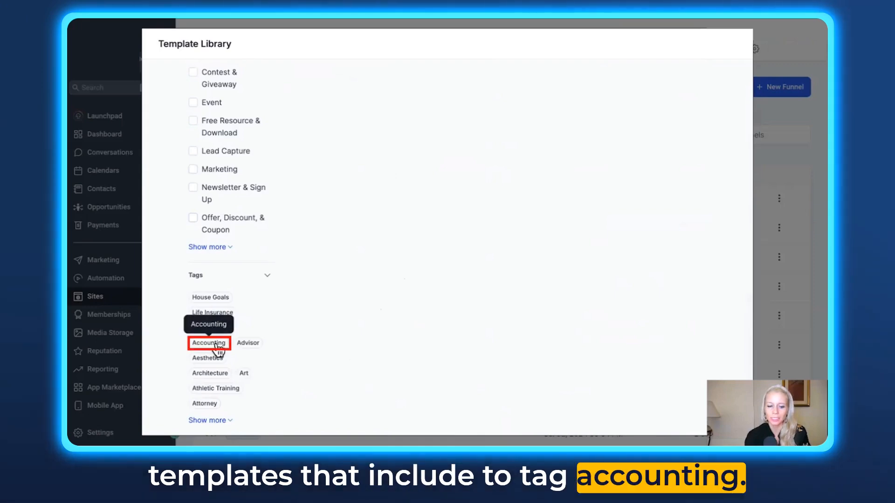
{"action": "left_click", "coordinate": [208, 342]}
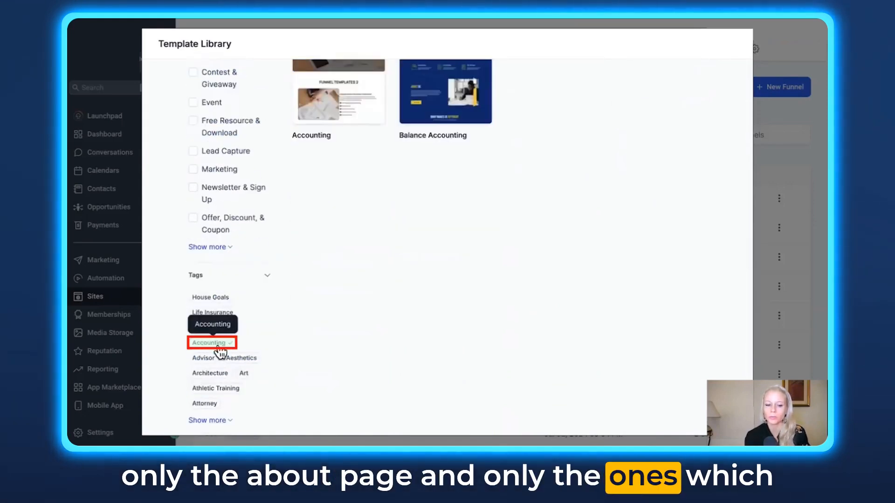
{"action": "left_click", "coordinate": [212, 342]}
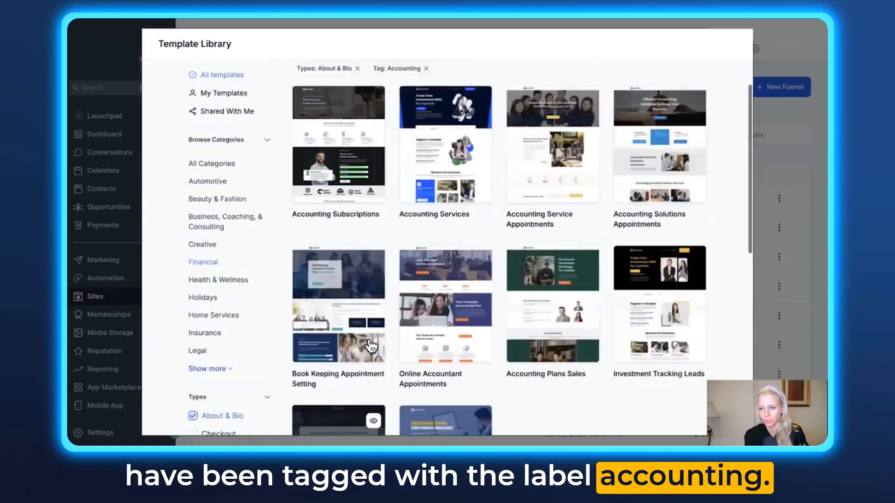
{"action": "scroll", "scroll_direction": "up", "scroll_amount": 3}
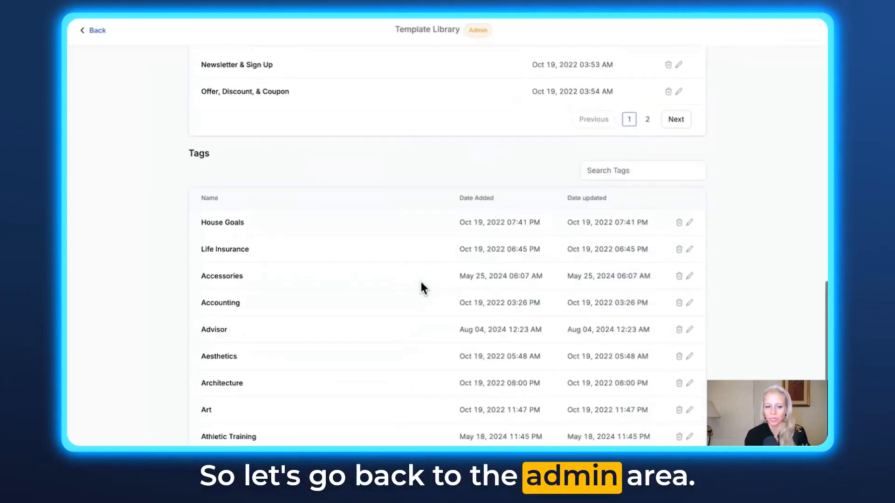
- Create the Type entry 'New TYPE For Demo - New' with a demo description
{"action": "scroll", "scroll_direction": "up", "scroll_amount": 3}
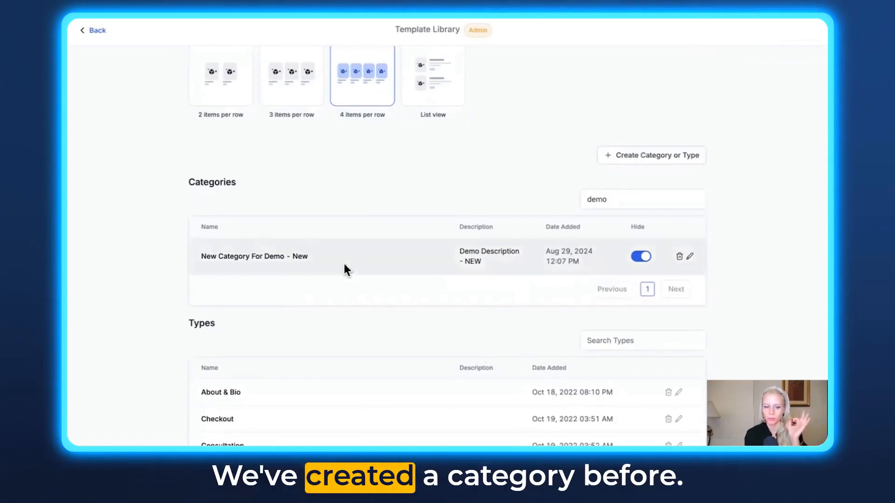
{"action": "mouse_move", "coordinate": [650, 155]}
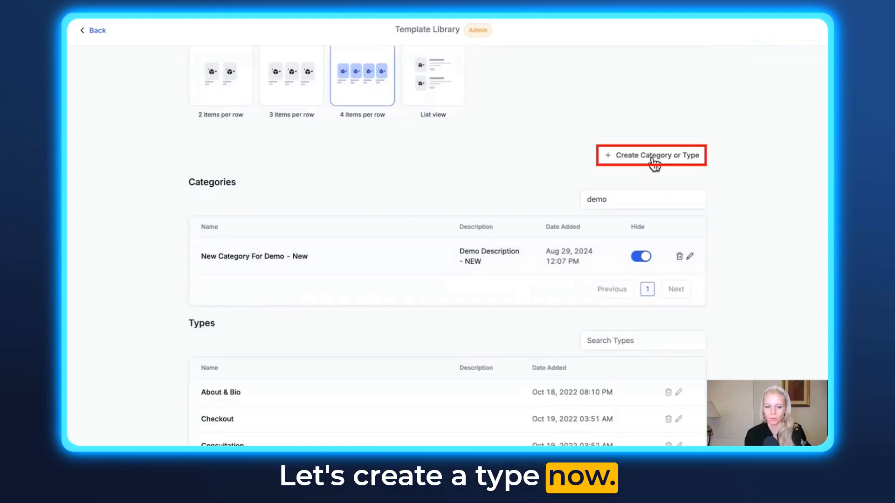
{"action": "left_click", "coordinate": [650, 155]}
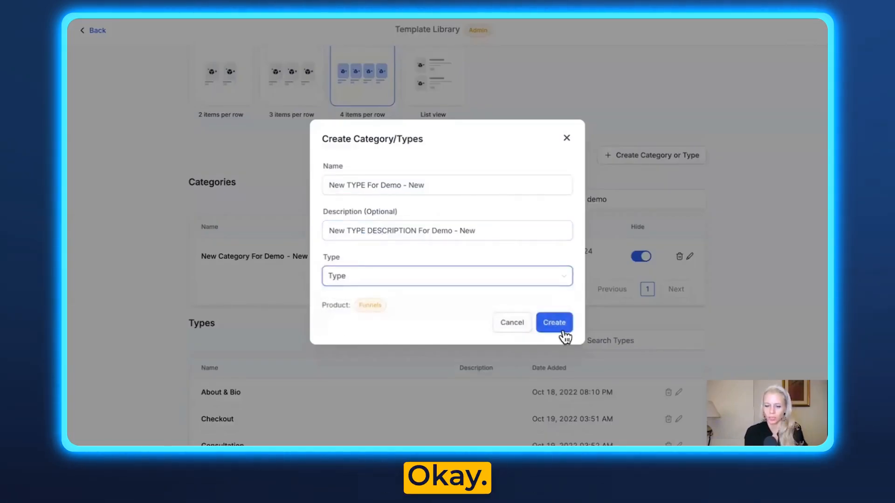
{"action": "left_click", "coordinate": [553, 322]}
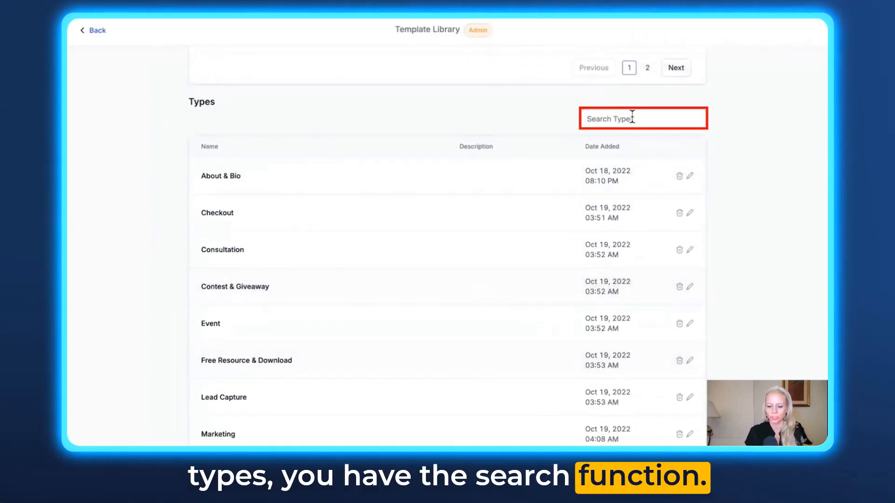
- Filter Types by 'demo' and request deletion of New Type For Demo - New
{"action": "type", "text": "demo"}
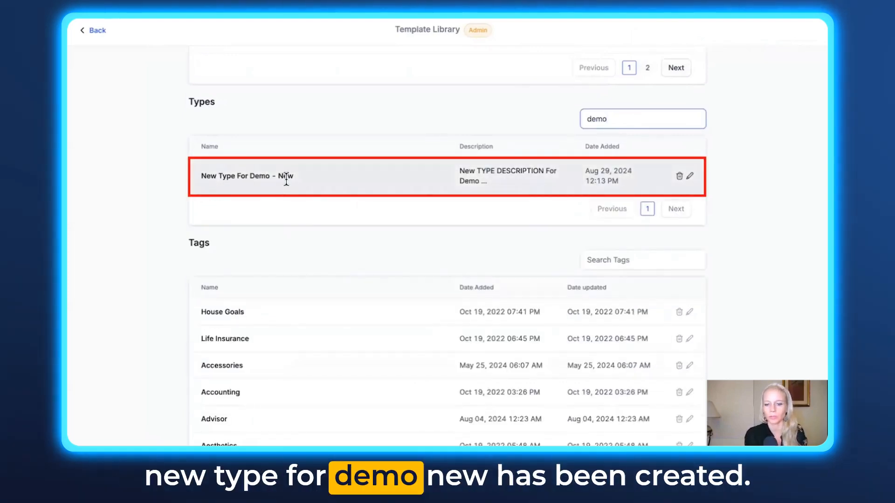
{"action": "mouse_move", "coordinate": [690, 186]}
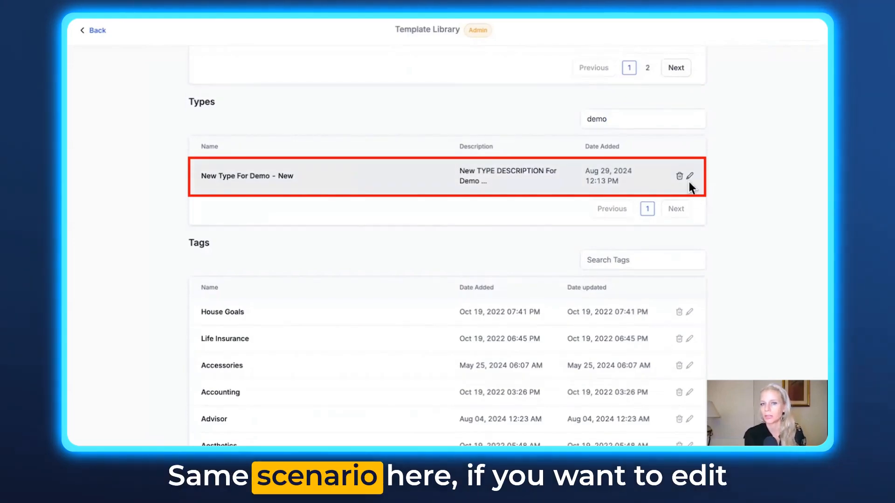
{"action": "mouse_move", "coordinate": [690, 177]}
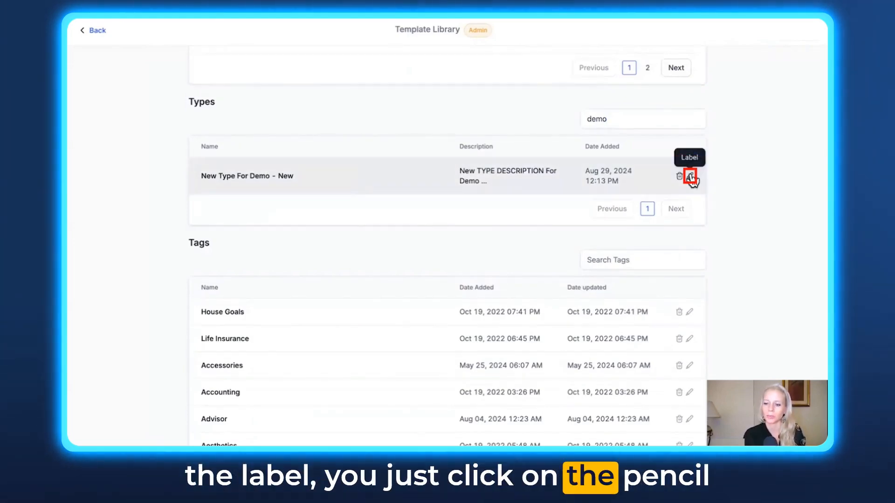
{"action": "left_click", "coordinate": [690, 176]}
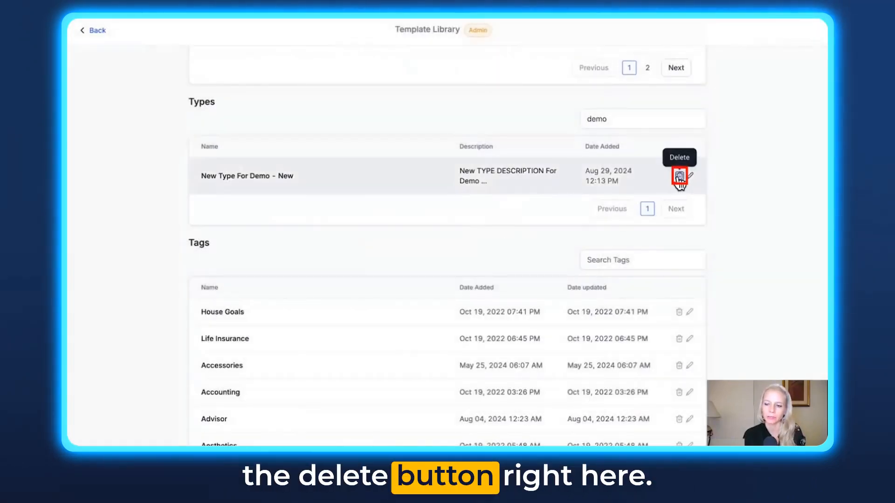
{"action": "left_click", "coordinate": [678, 175]}
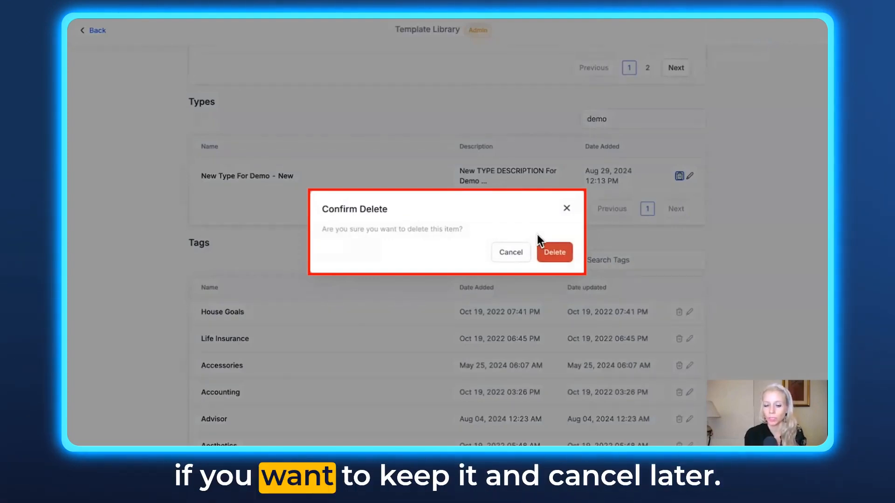
- Cancel once, then confirm deleting New Type For Demo - New from the Types list
{"action": "left_click", "coordinate": [510, 253]}
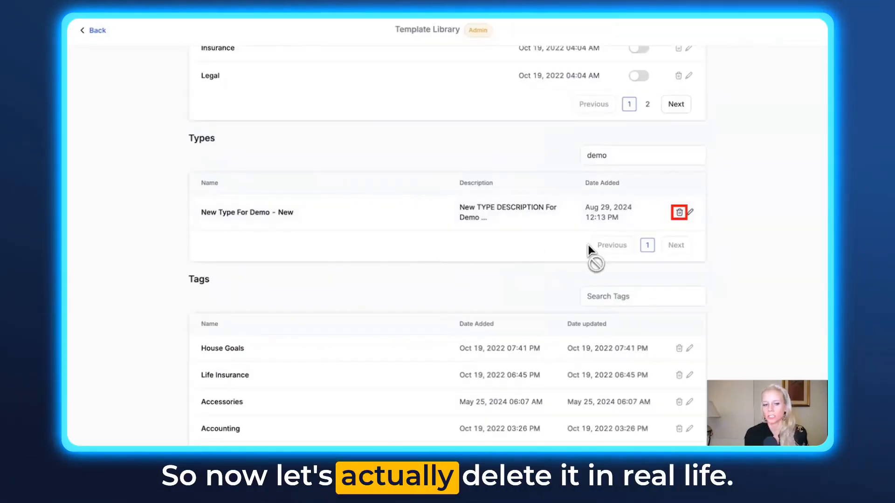
{"action": "left_click", "coordinate": [679, 212]}
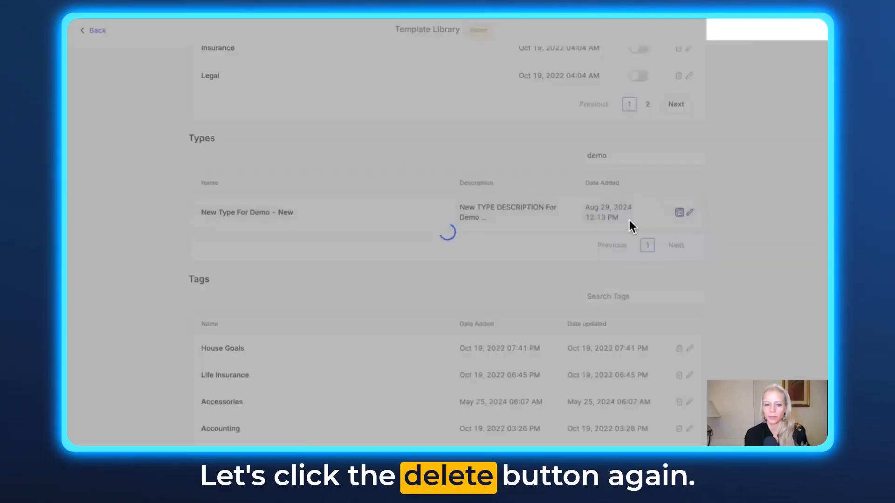
{"action": "left_click", "coordinate": [678, 211]}
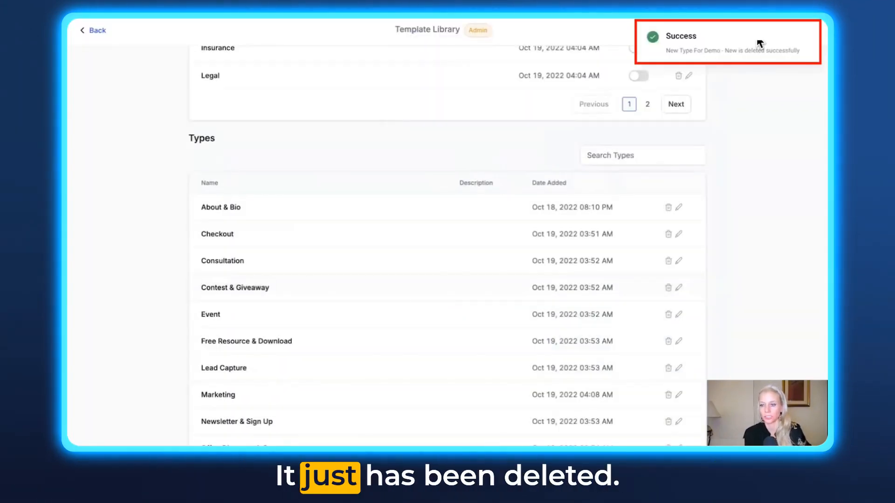
{"action": "scroll", "scroll_direction": "up", "scroll_amount": 3}
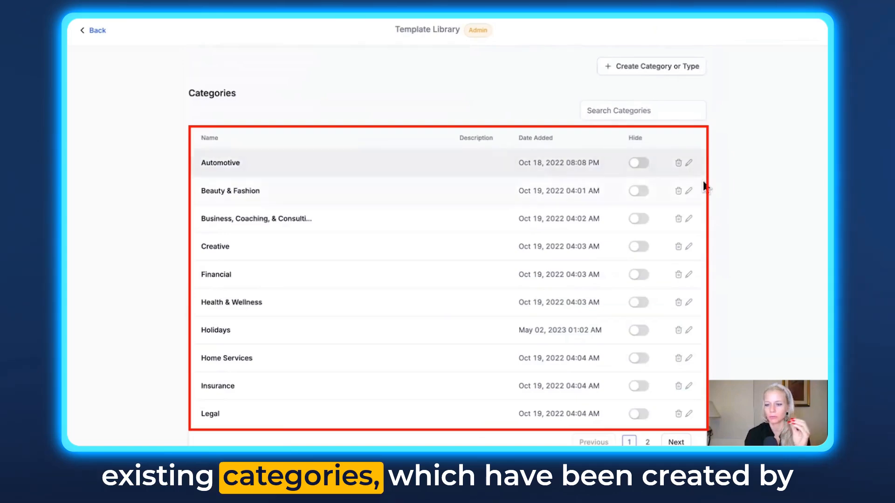
{"action": "mouse_move", "coordinate": [688, 162]}
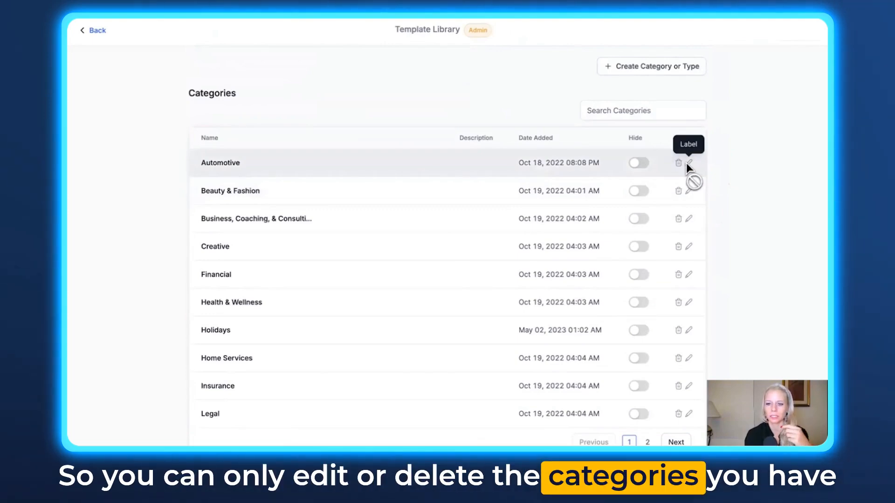
{"action": "mouse_move", "coordinate": [637, 163]}
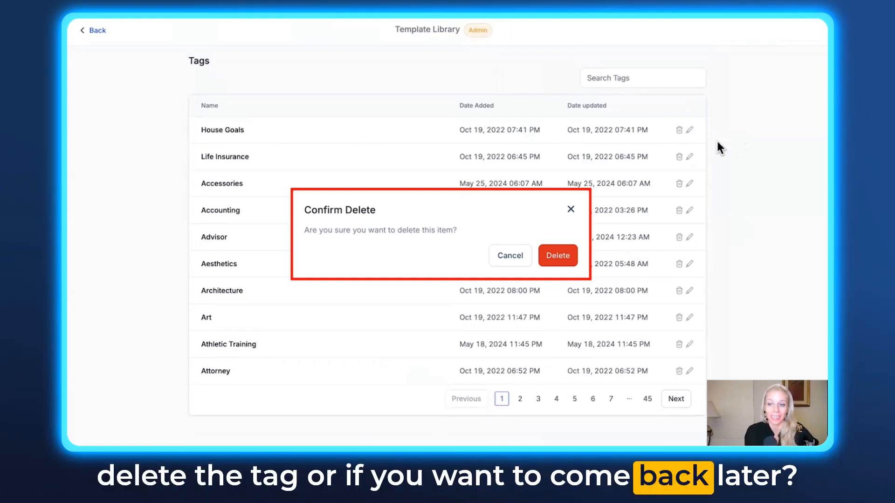
{"action": "left_click", "coordinate": [509, 255]}
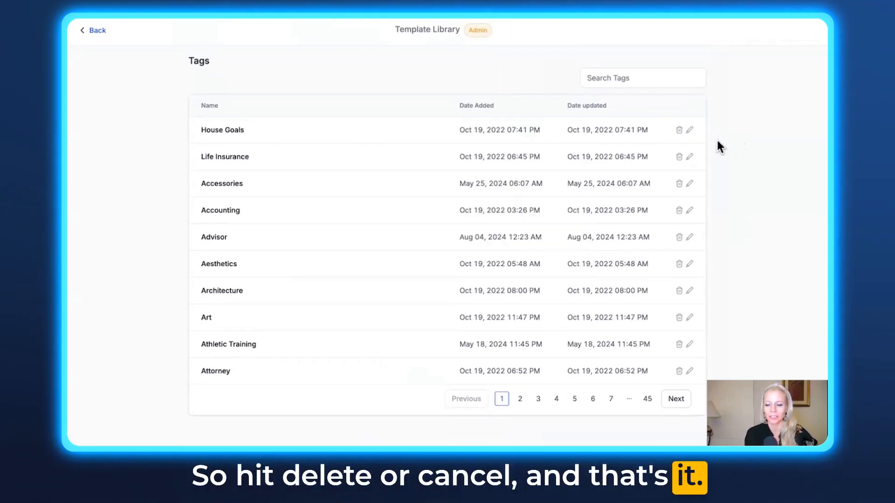